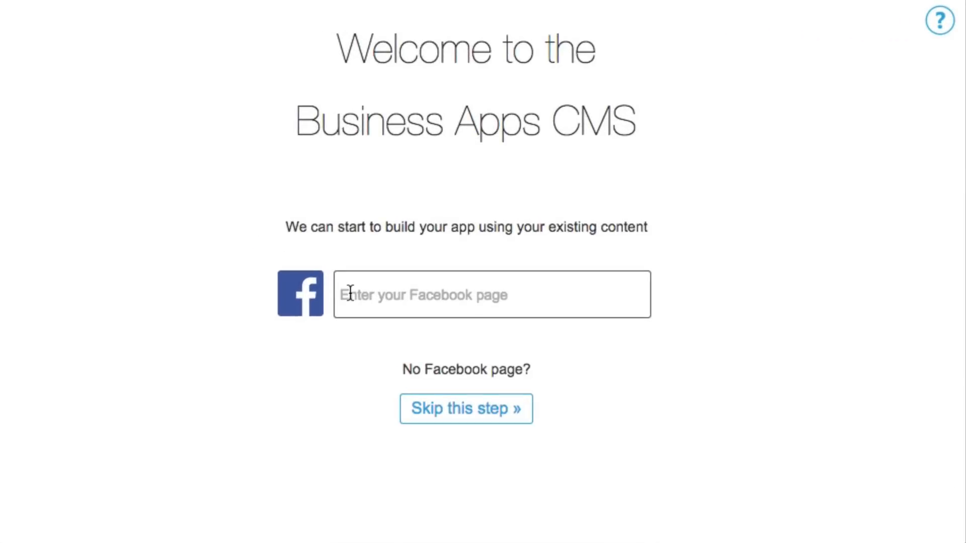
Step: Create the app from the Hungry Pumpkin Facebook page, skip the suggested template and choose a business type
text(Hungry P)
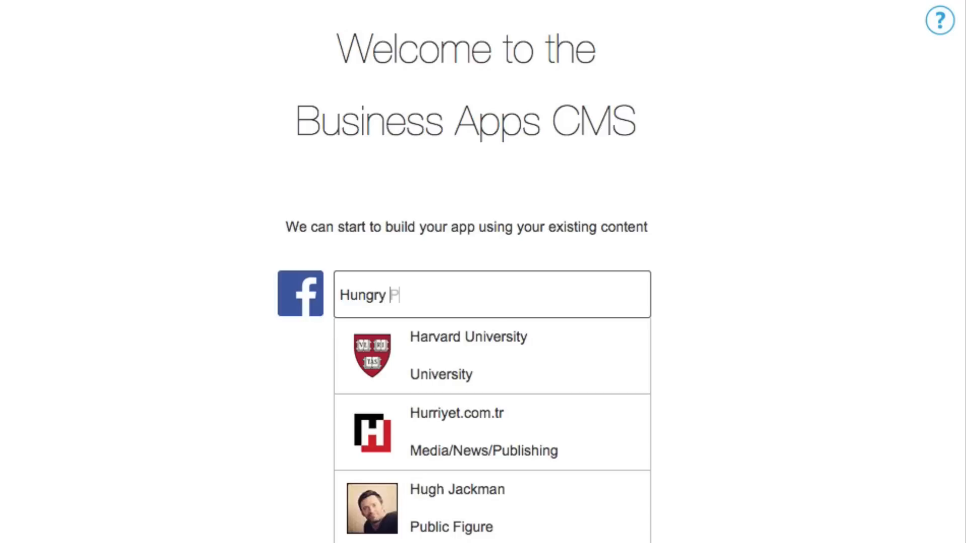
text(umpkin)
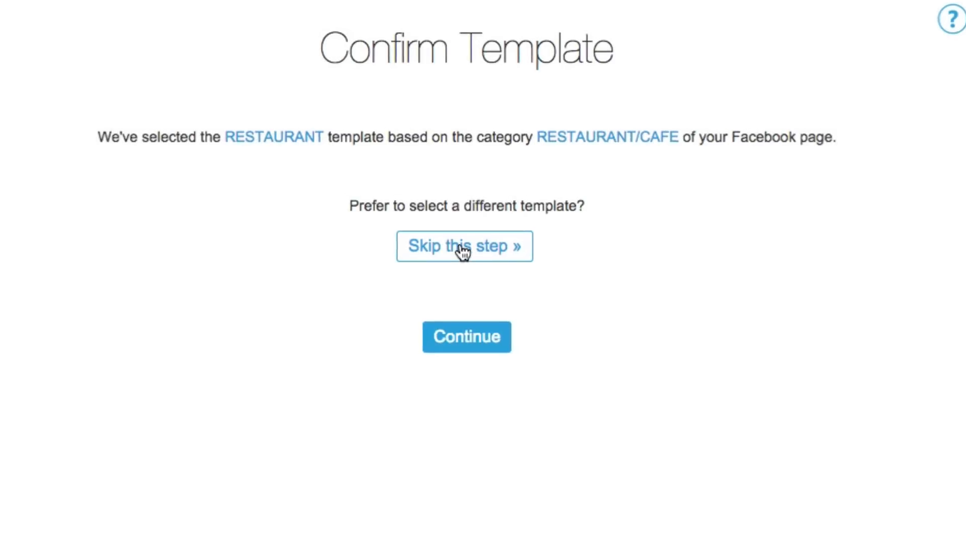
click(464, 246)
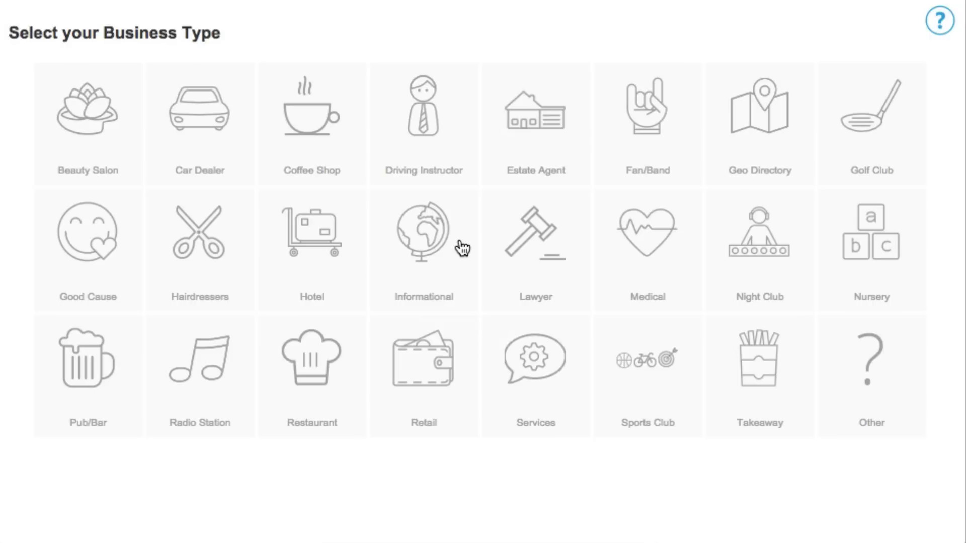
click(199, 122)
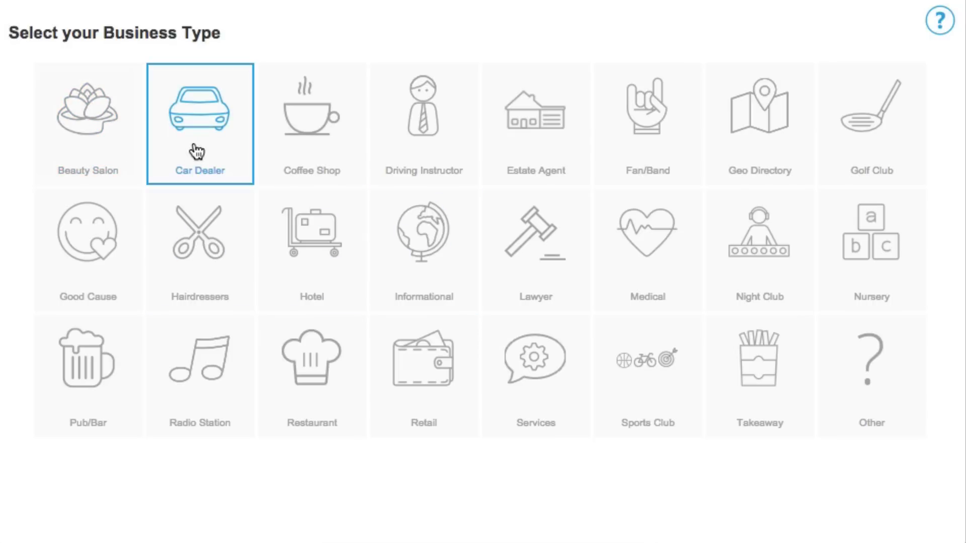
click(200, 123)
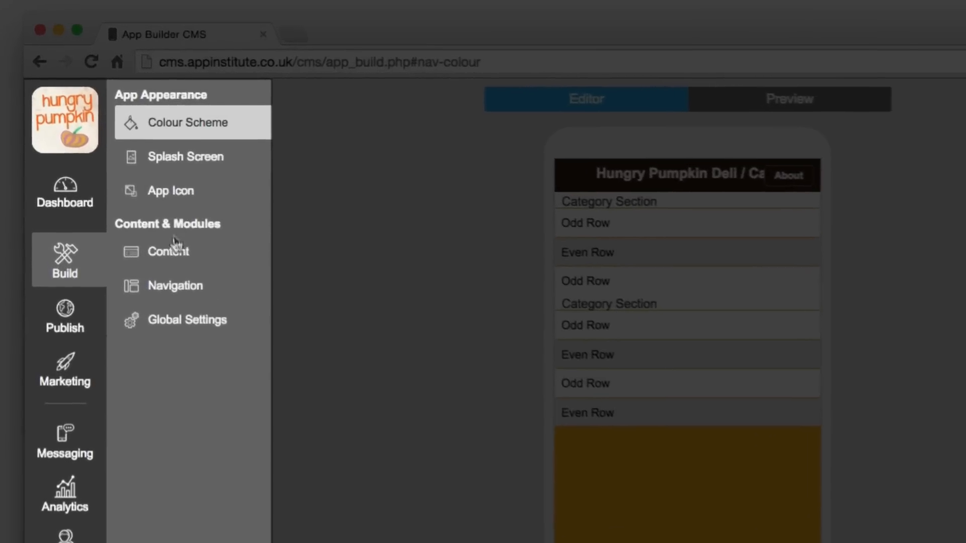
Step: Glance at the Publish area and the Colours/Images settings, then go to Content & Modules
click(65, 333)
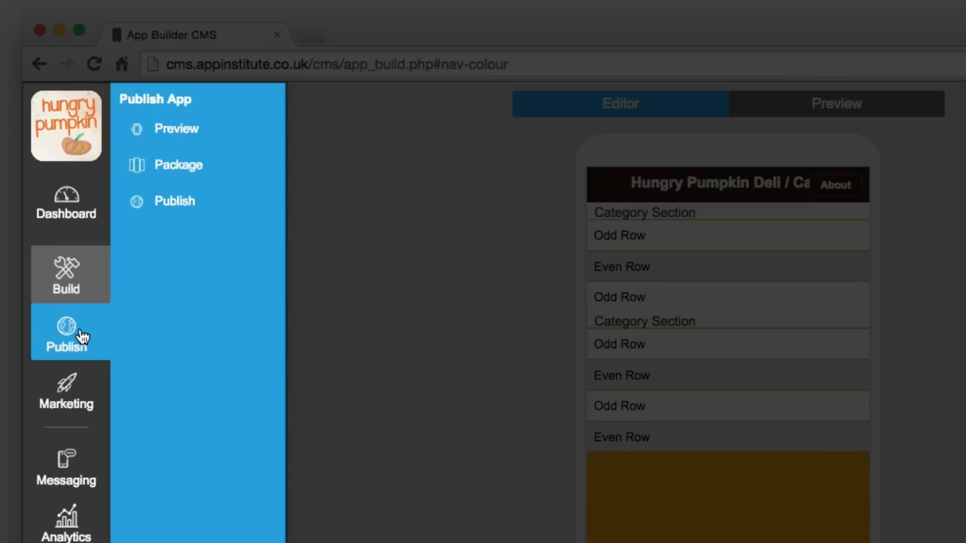
click(65, 274)
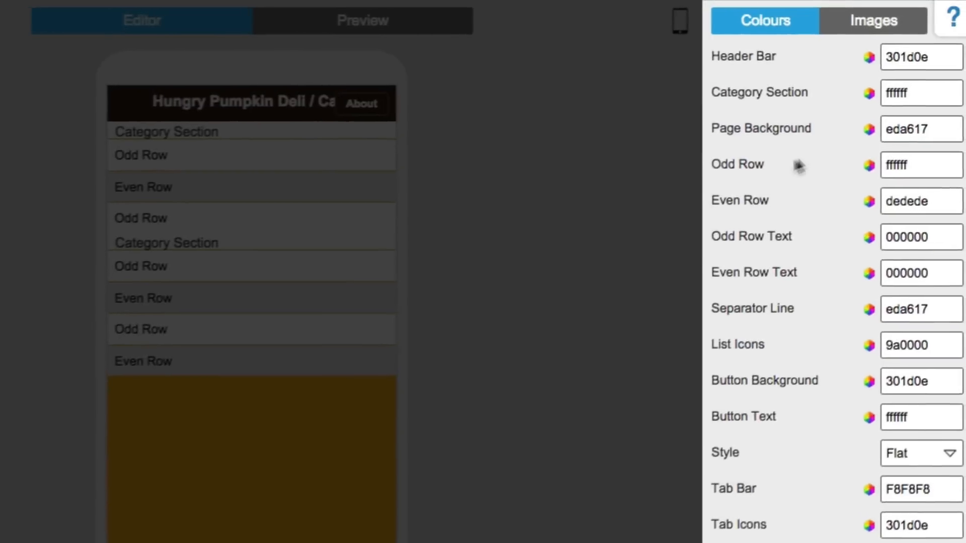
click(870, 20)
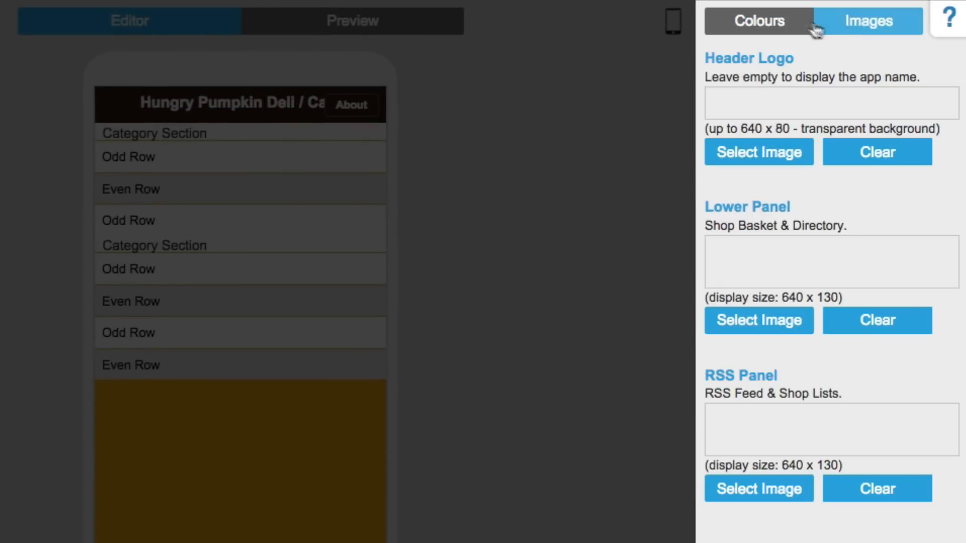
click(759, 20)
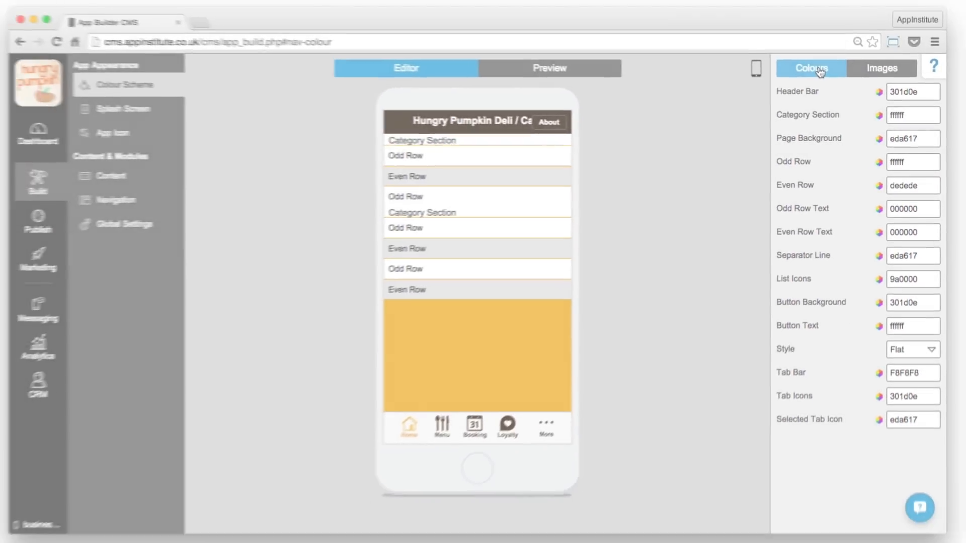
click(121, 165)
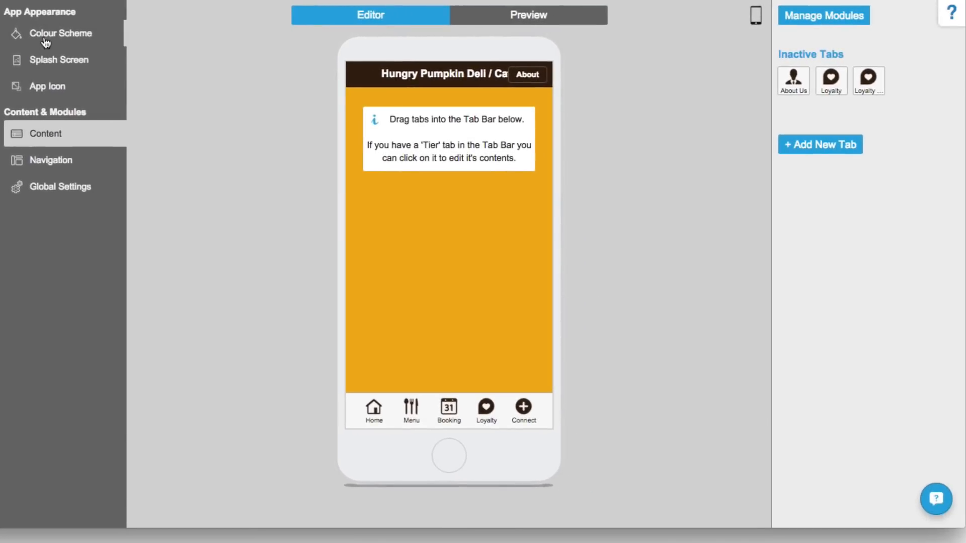
Step: Set the Page Background colour in Colour Scheme to orange eb6117
click(59, 33)
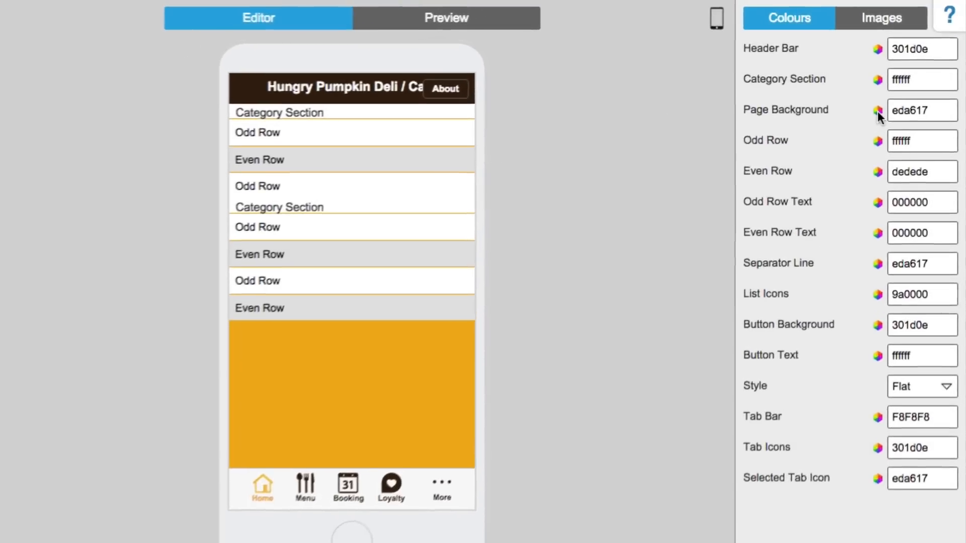
click(877, 110)
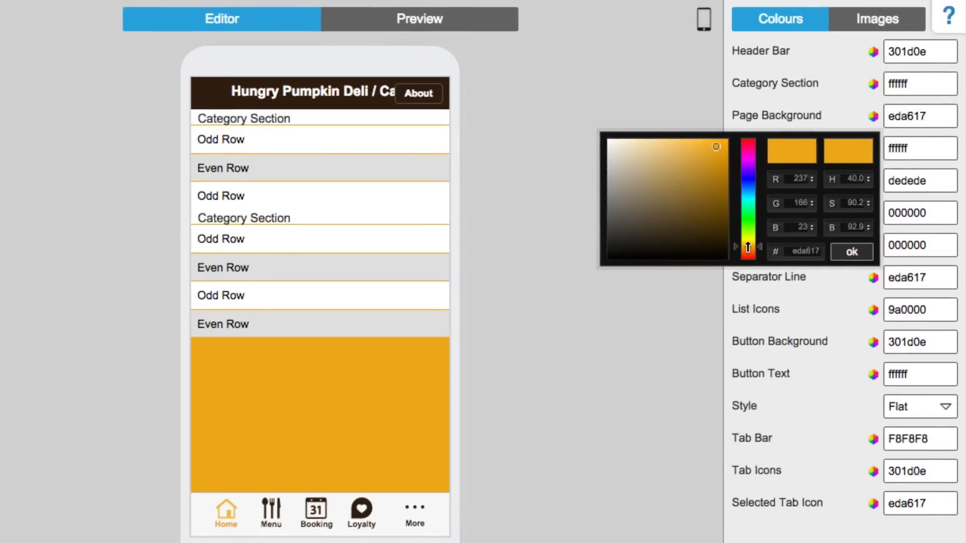
click(852, 252)
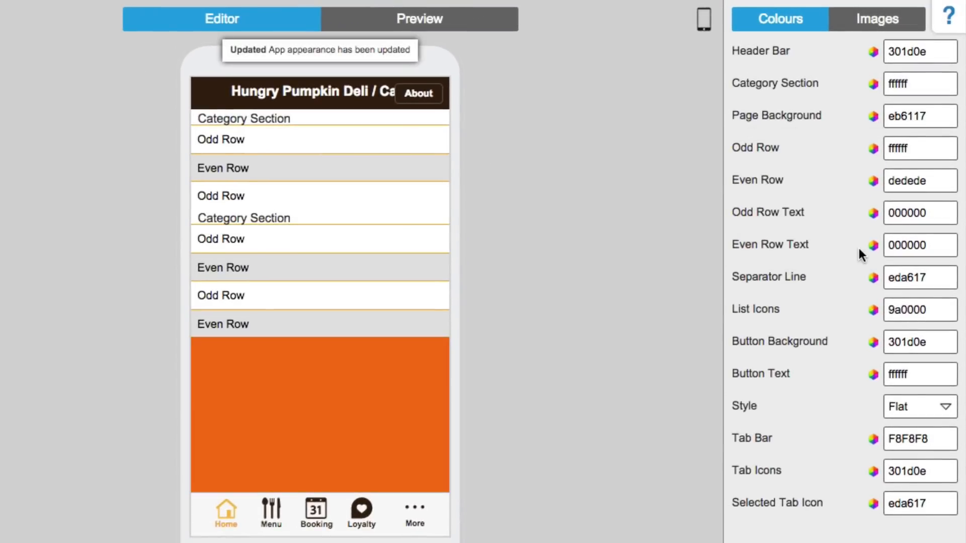
Step: Place the Hungry Pumpkin logo as an image layer on the splash screen
click(138, 114)
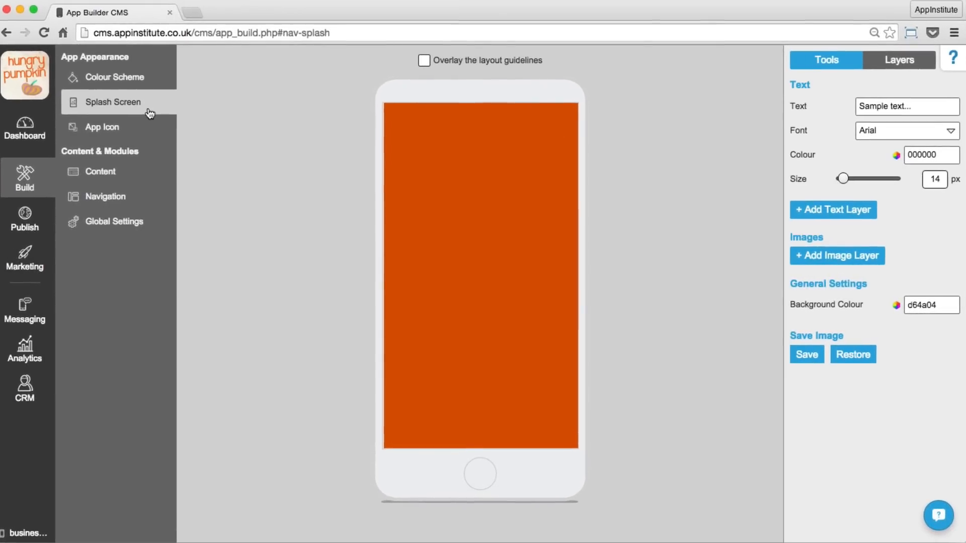
mouse_move(519, 250)
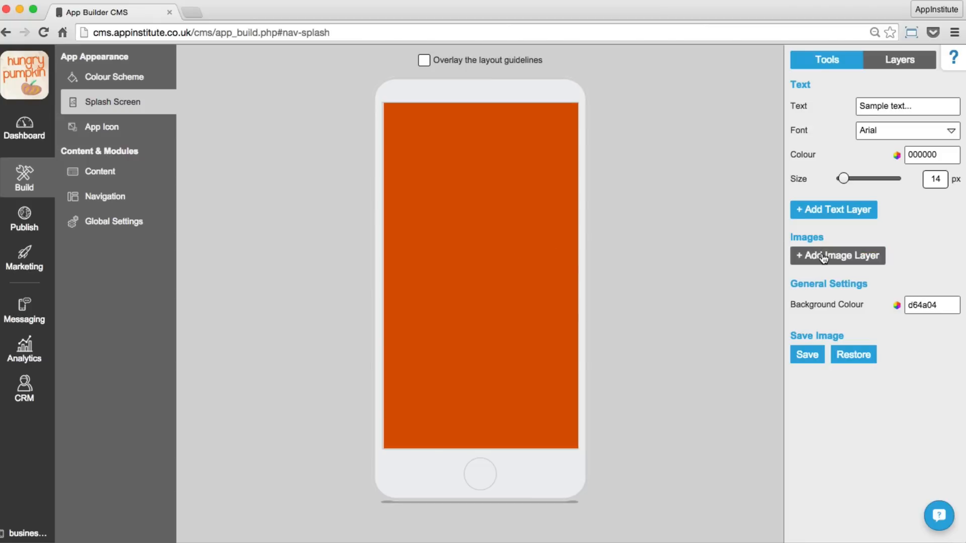
click(837, 255)
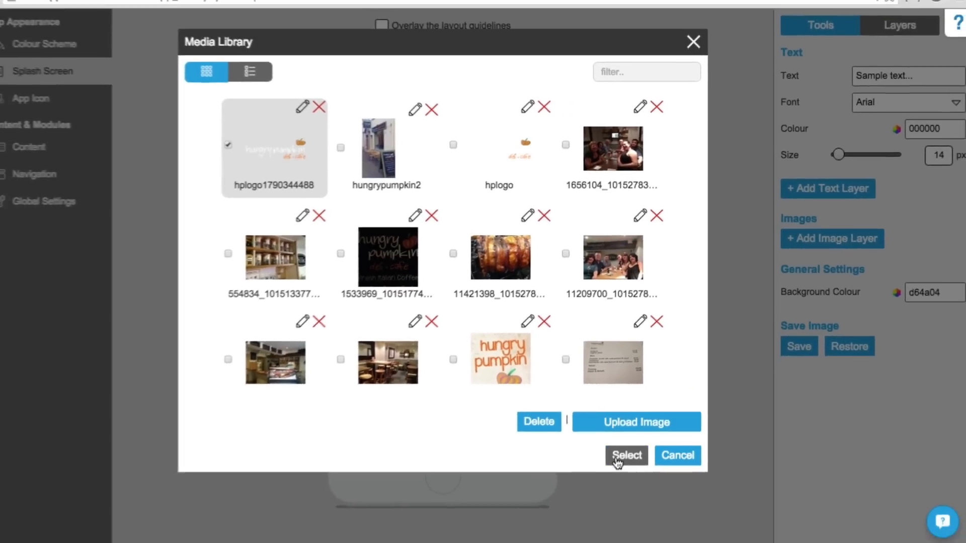
click(625, 456)
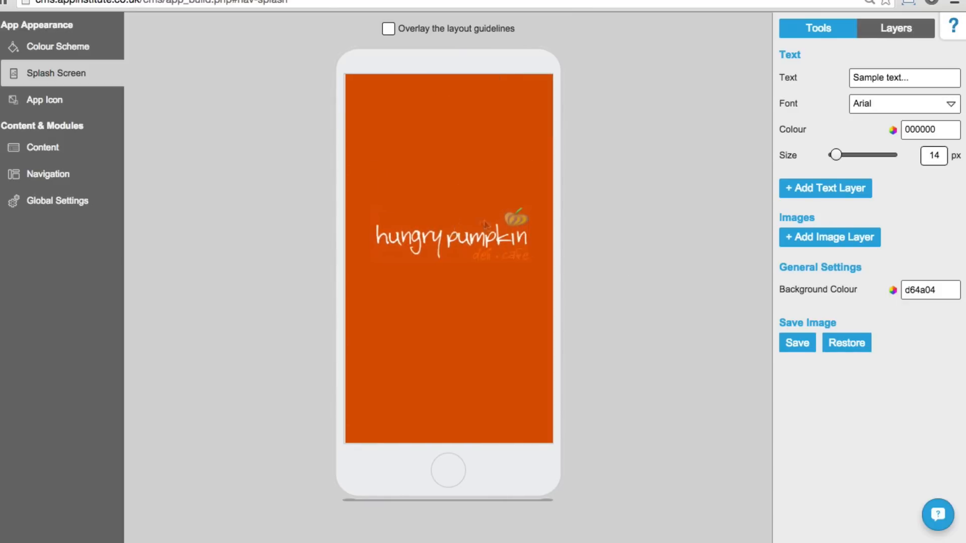
Step: Set the splash screen background colour to dark brown 571e02
click(893, 290)
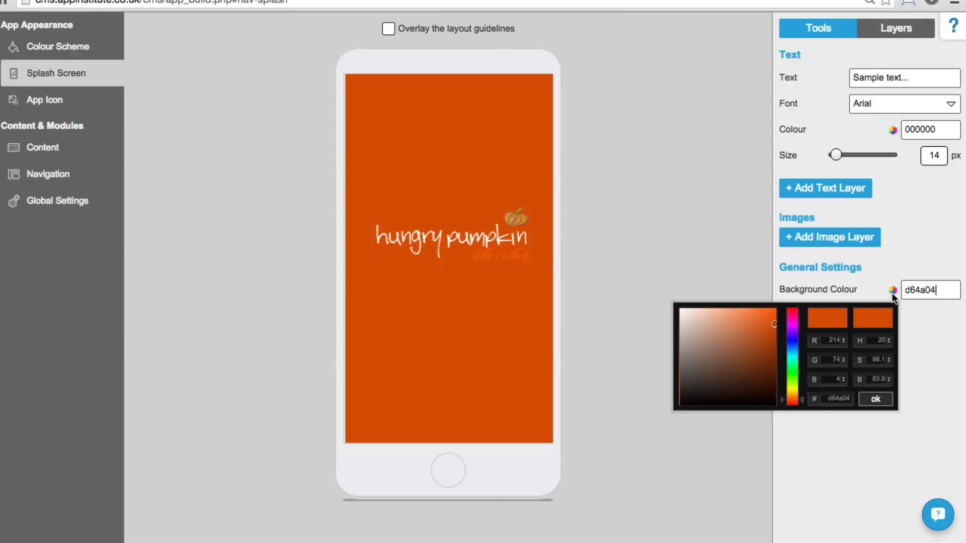
click(775, 374)
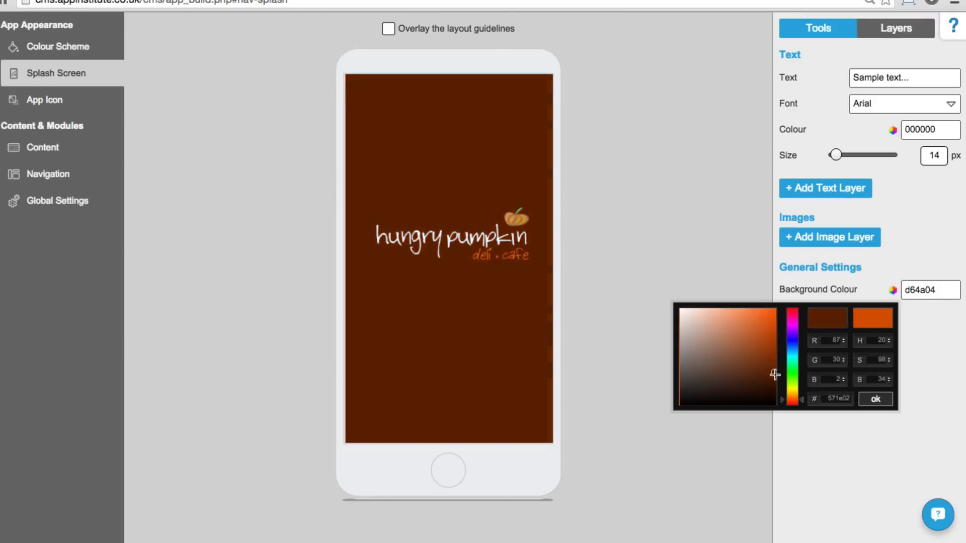
click(774, 380)
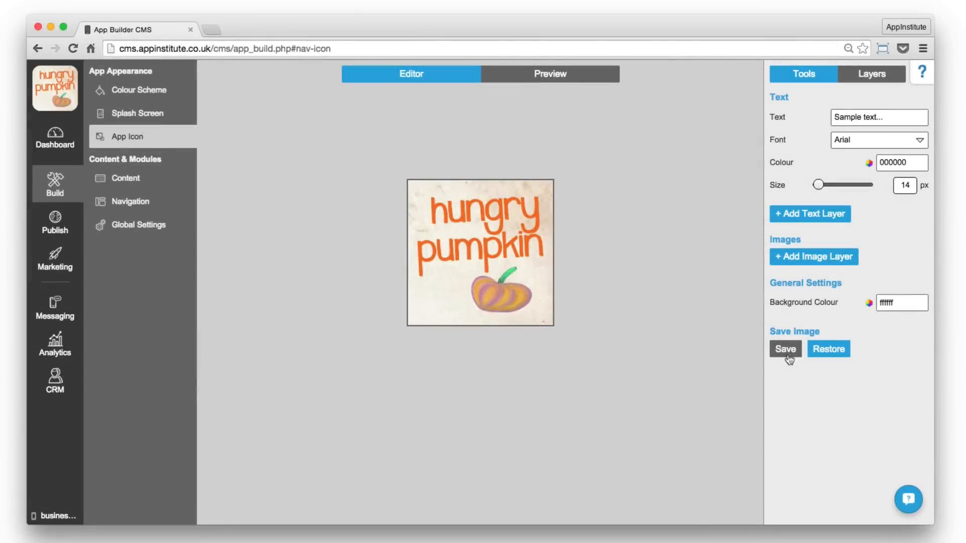
mouse_move(562, 82)
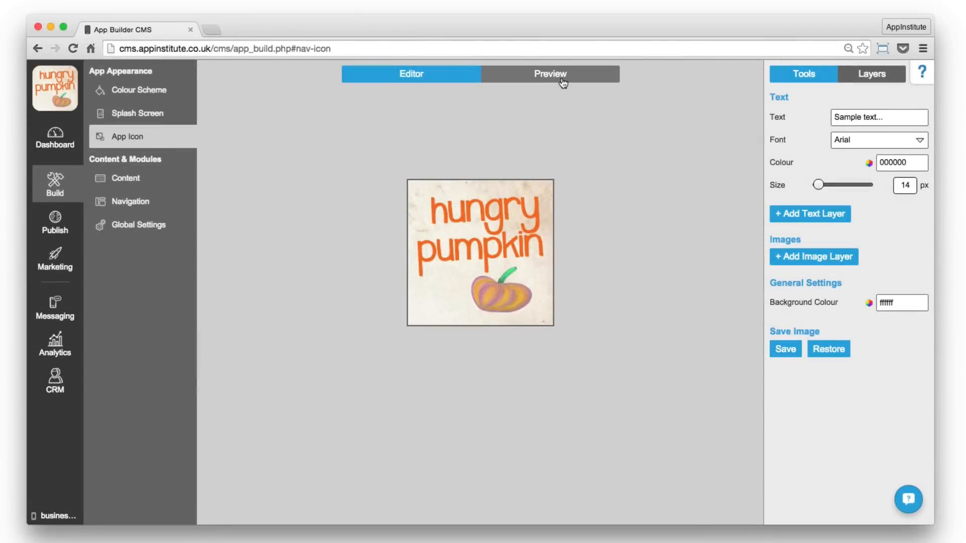
Step: Preview the app icon on a phone home screen, then return to the content tab list
click(550, 73)
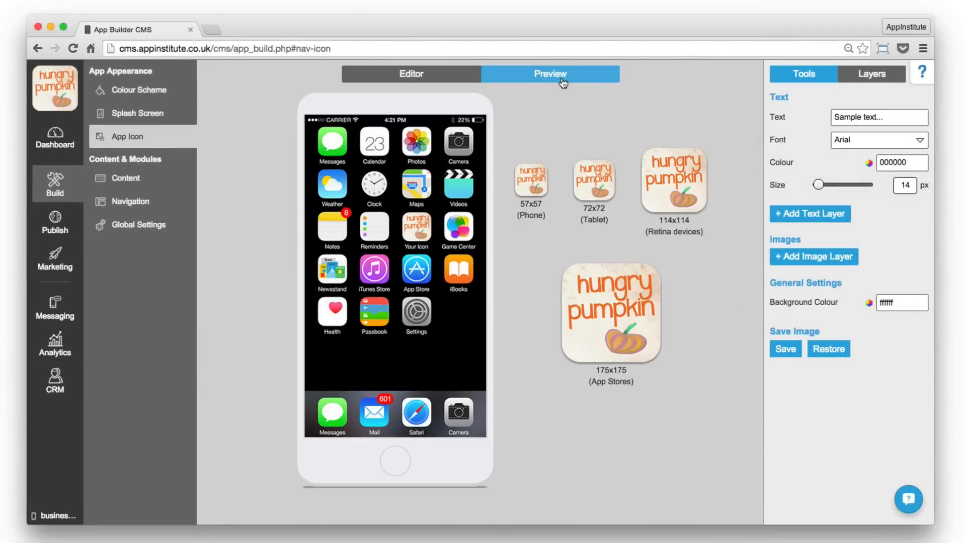
click(125, 178)
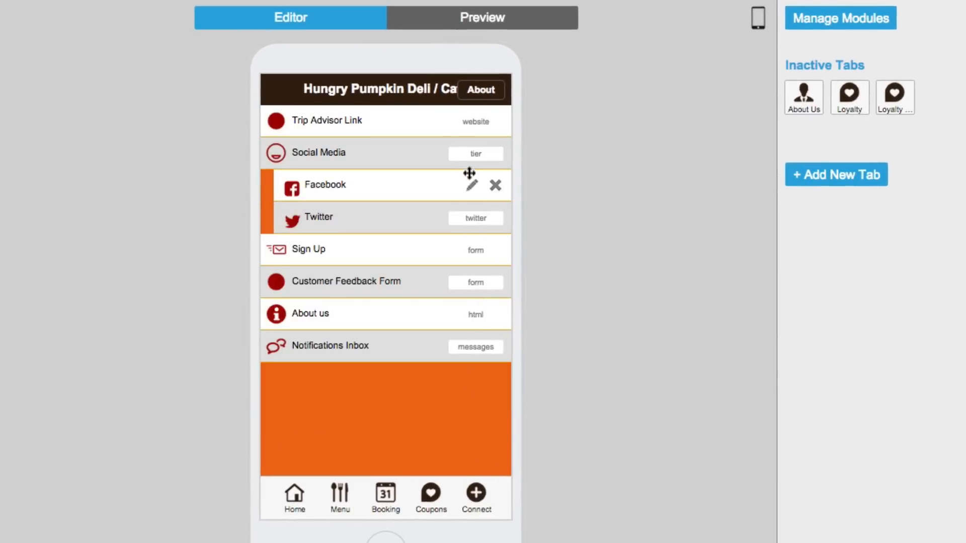
click(326, 120)
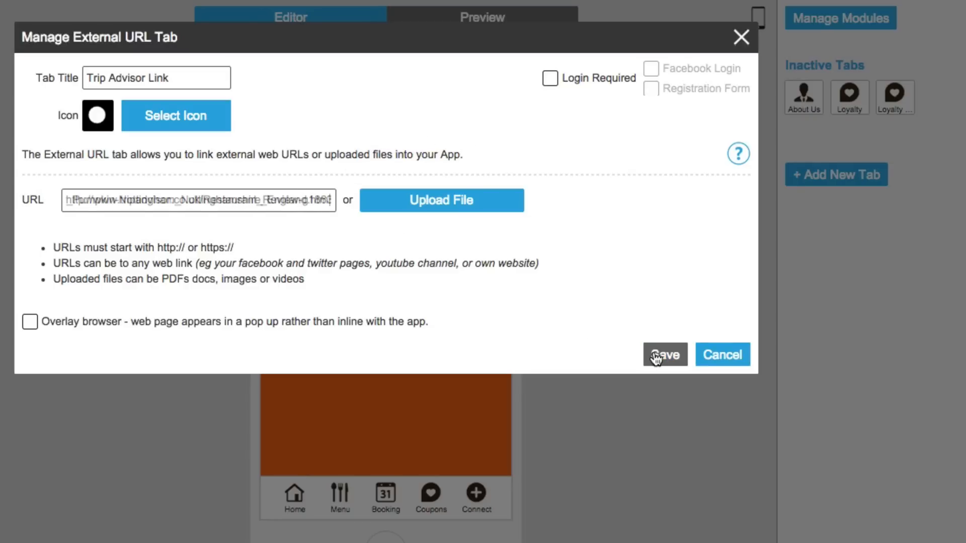
click(664, 355)
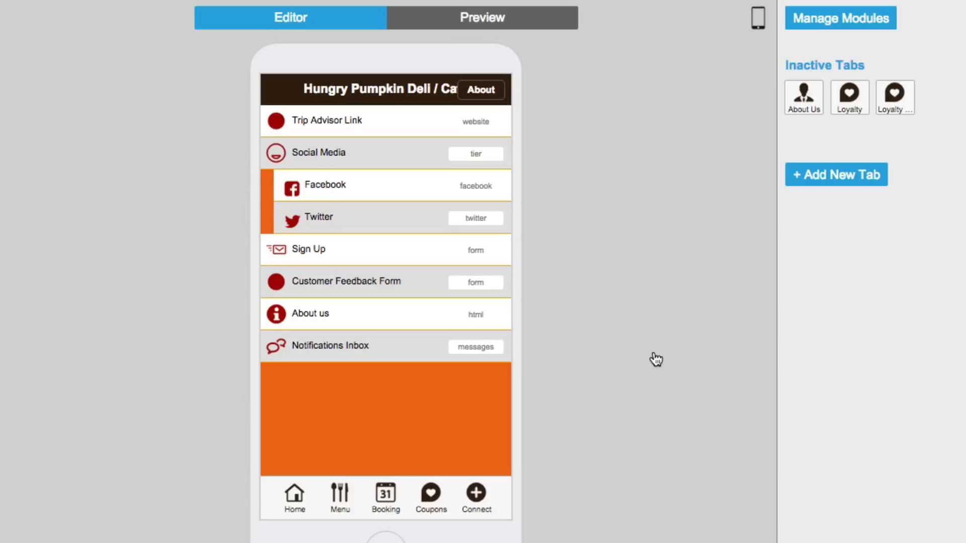
mouse_move(840, 18)
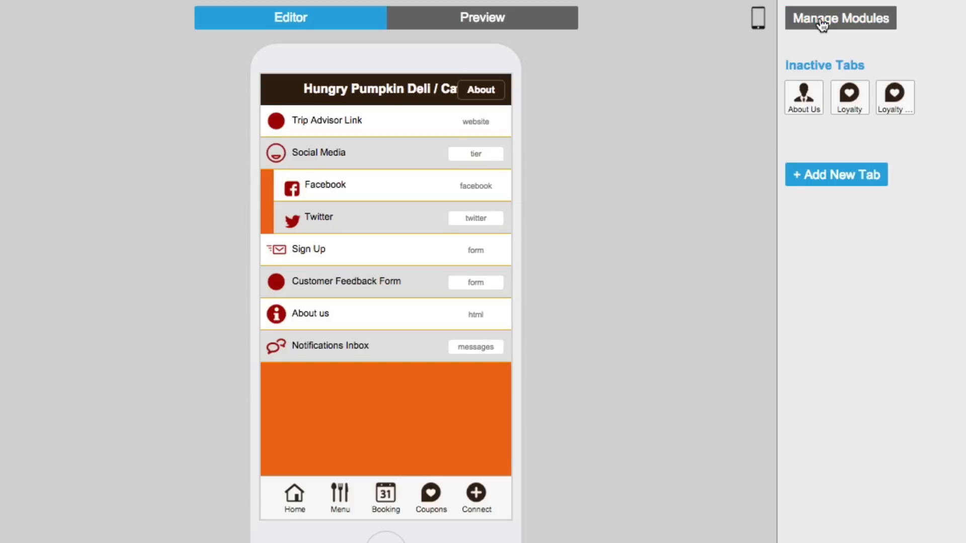
Step: Add the Gallery module from Manage Modules as a tab under Trip Advisor Link
click(839, 17)
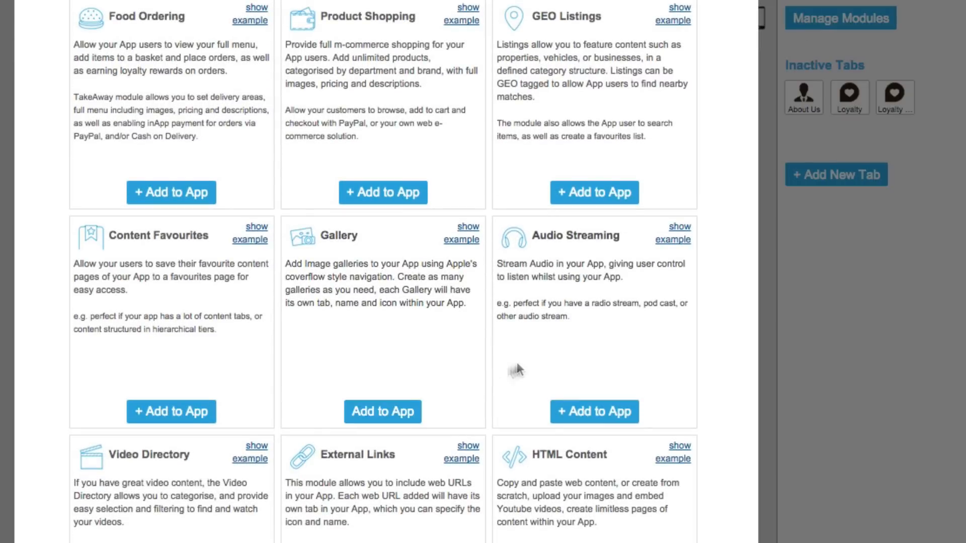
click(383, 412)
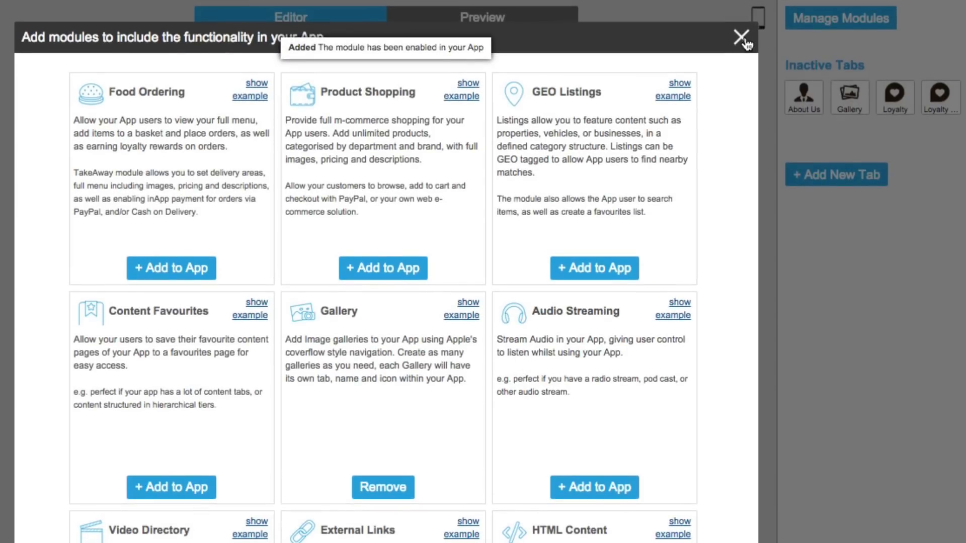
click(741, 38)
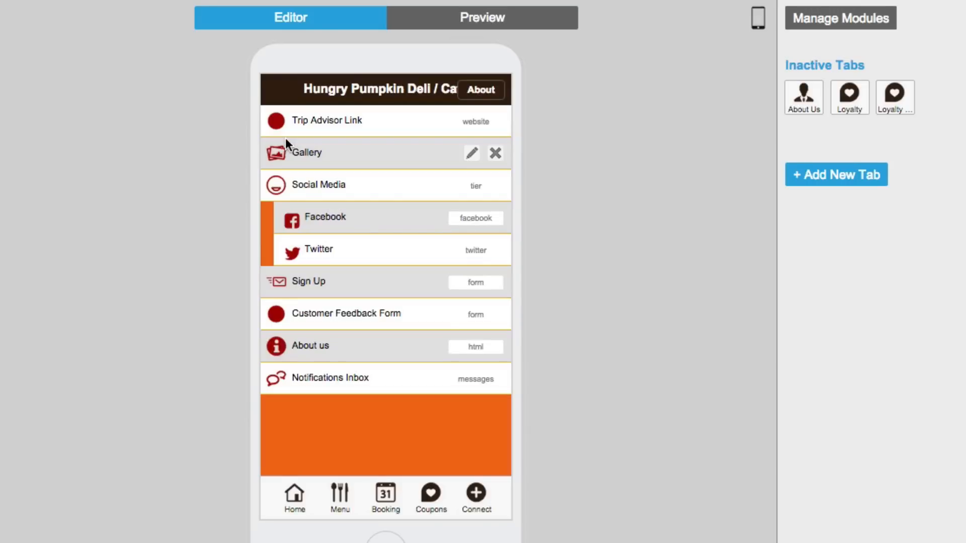
click(482, 17)
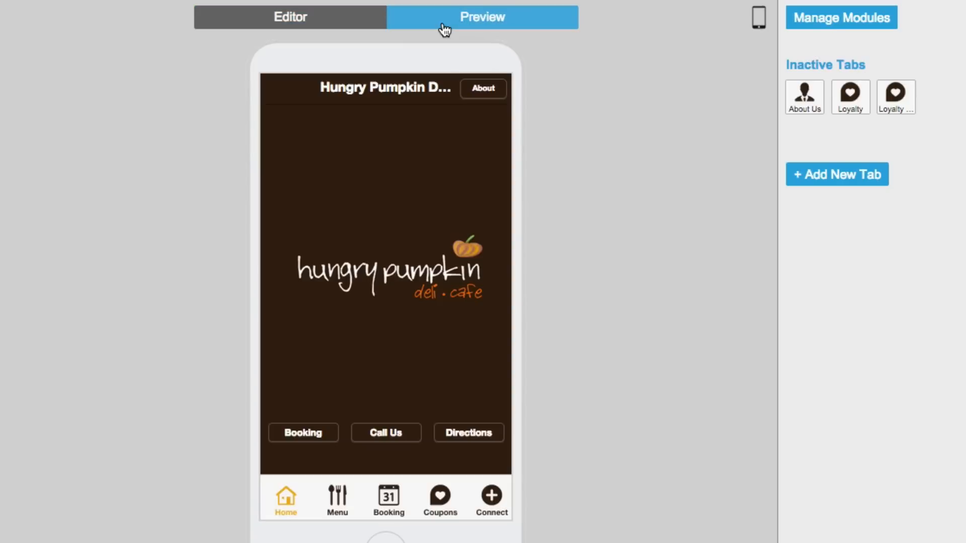
Step: Leave the home screen preview for the Publish area with the package comparison
click(759, 18)
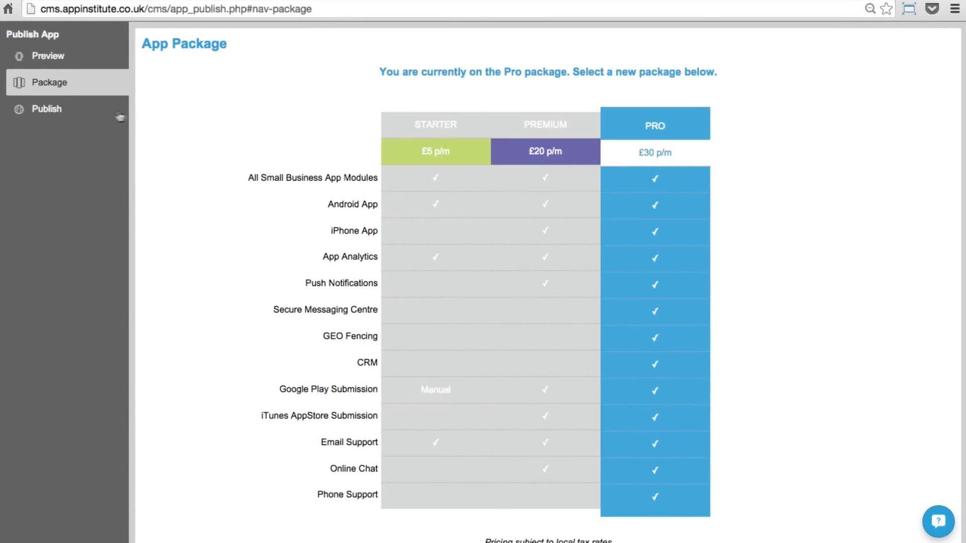
Step: Review the publish form past Content Ratings and App Store Information down to Submit your app
click(46, 109)
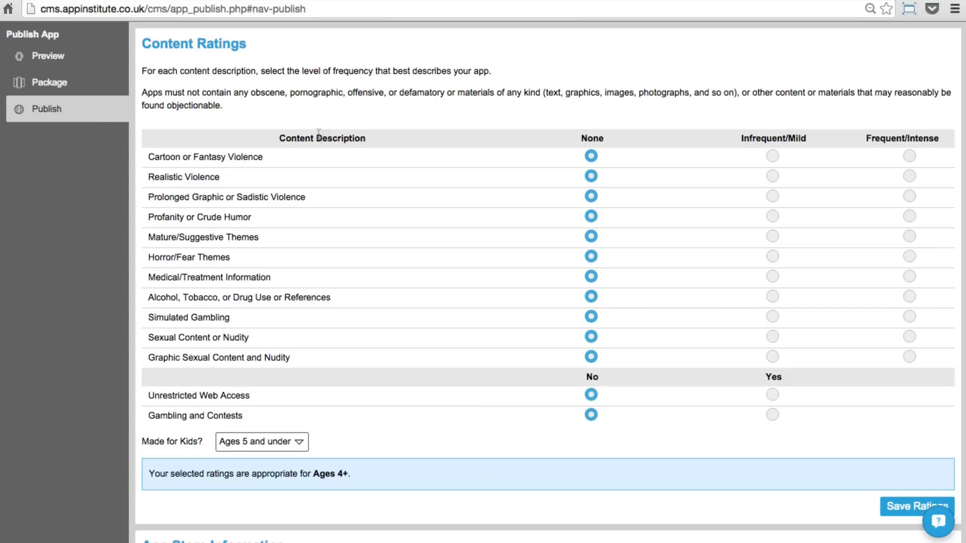
scroll(down, 3)
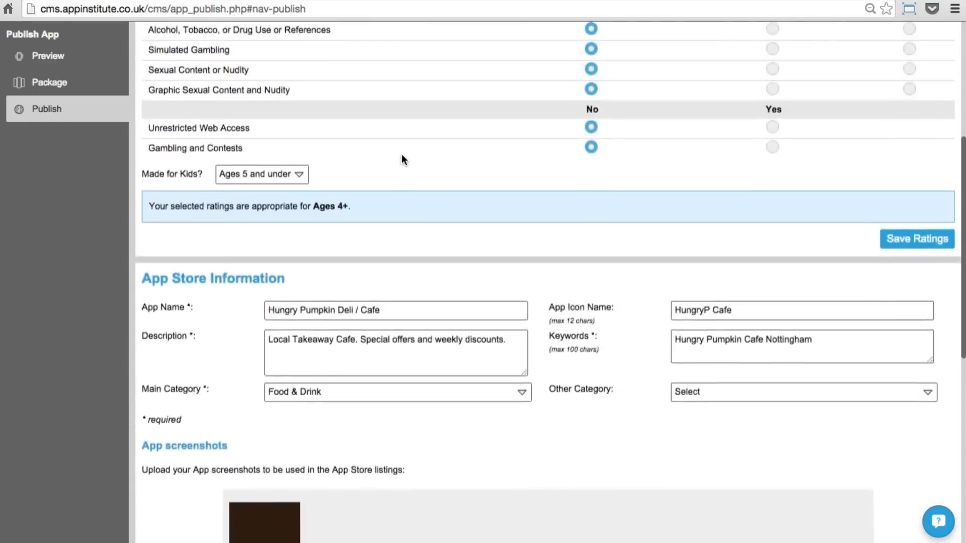
scroll(down, 3)
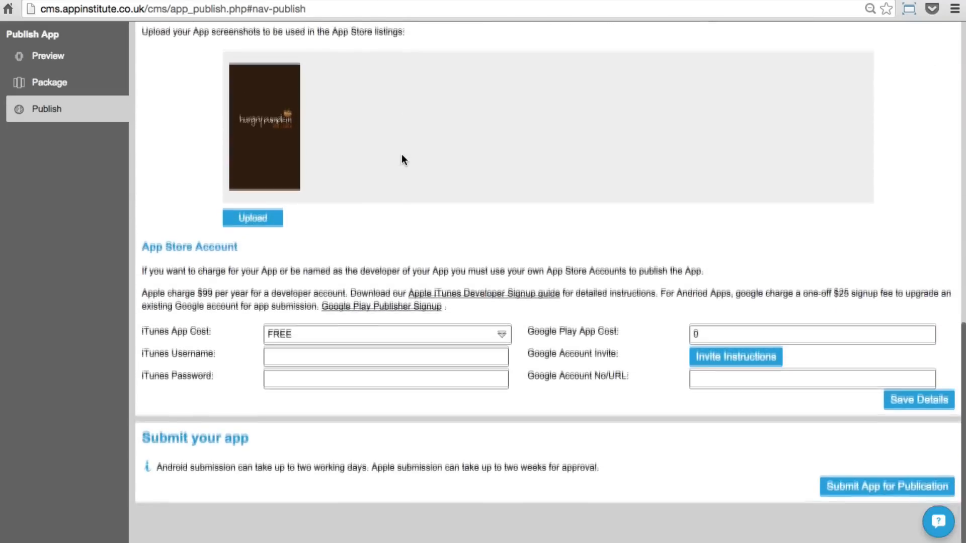